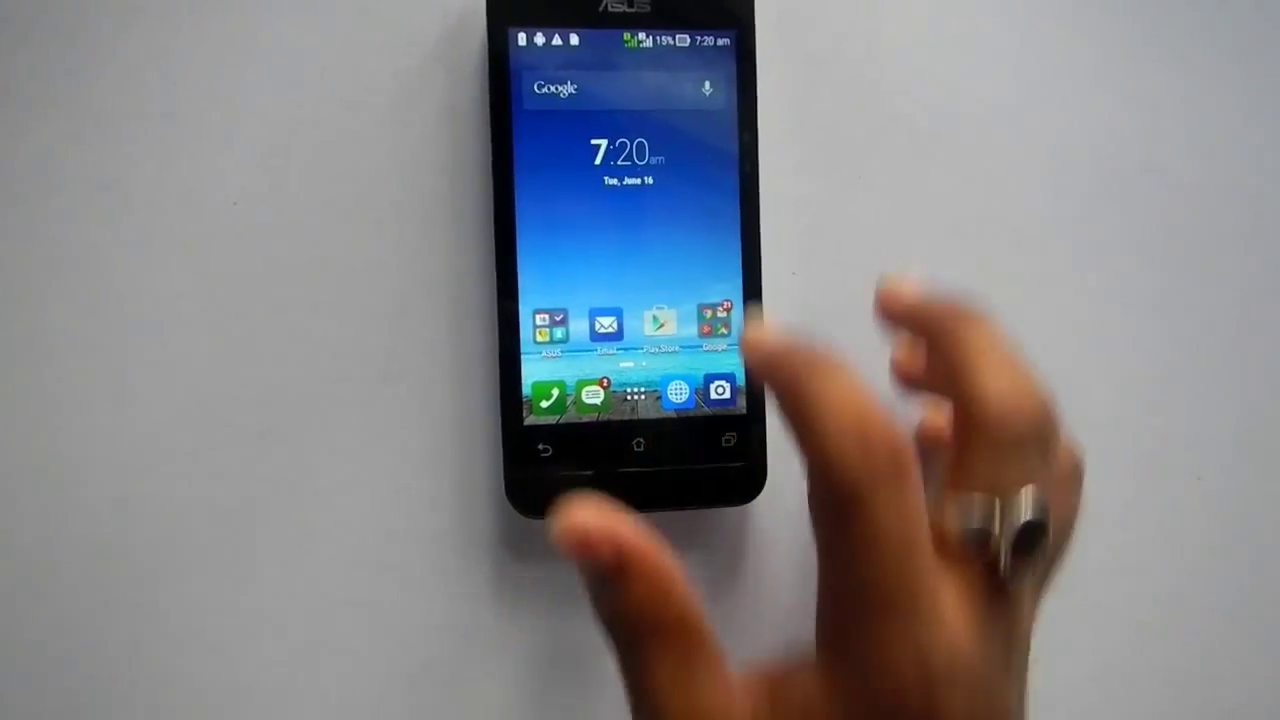
# - Pull down the notification panel from the top of the home screen
pyautogui.moveTo(620, 45); pyautogui.dragTo(620, 300)
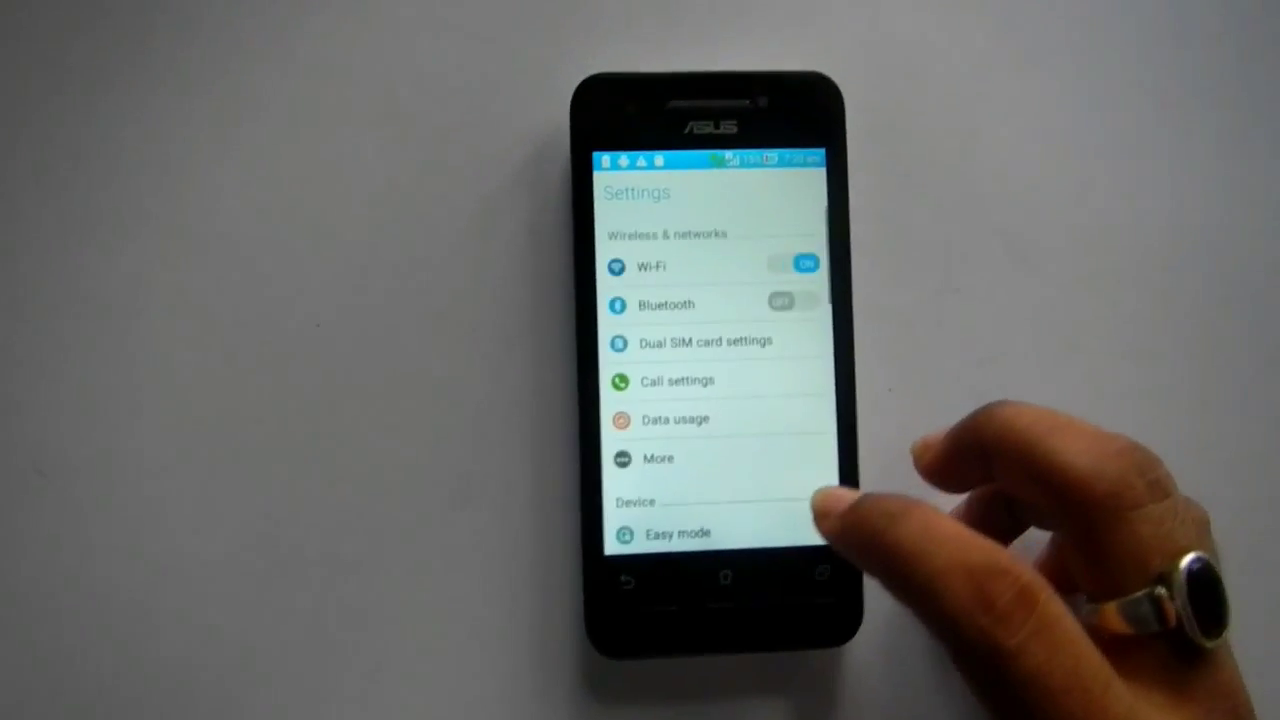
# - Scroll through the Settings list toward the About phone entry
pyautogui.scroll(3)
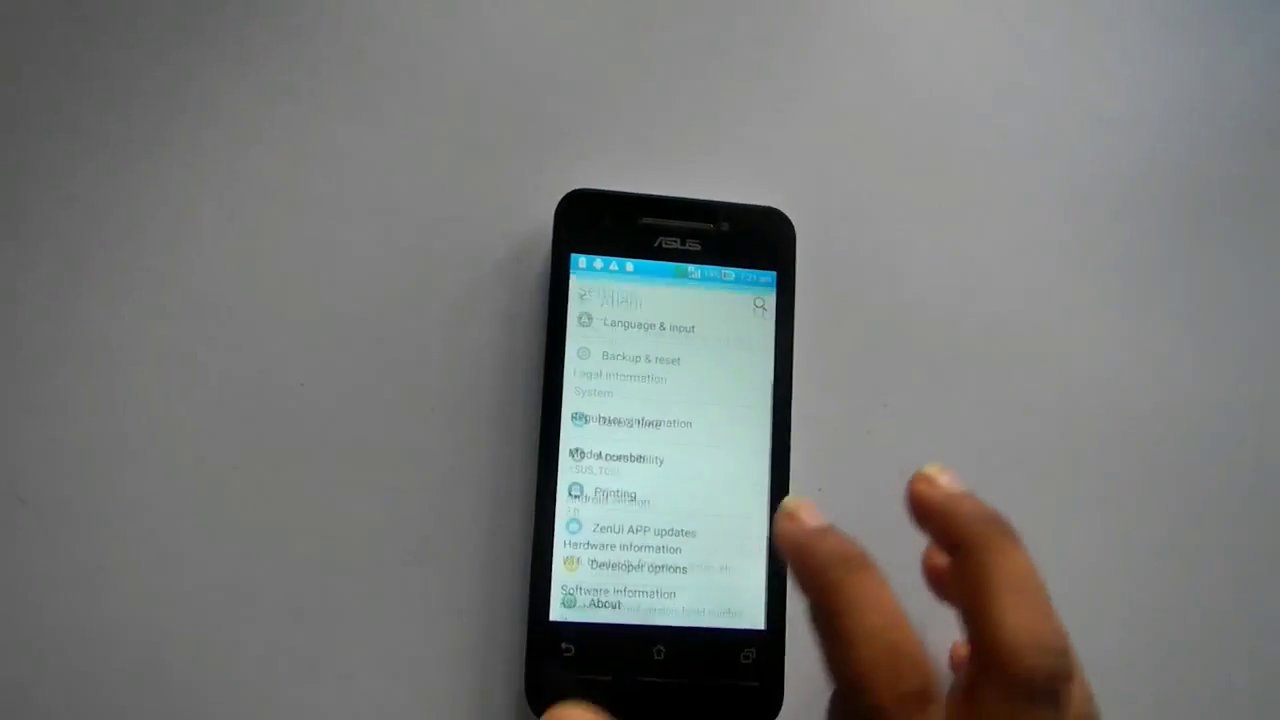
# - Check Storage details showing 2.01 GB free, then show the app drawer's installed apps
pyautogui.scroll(3)
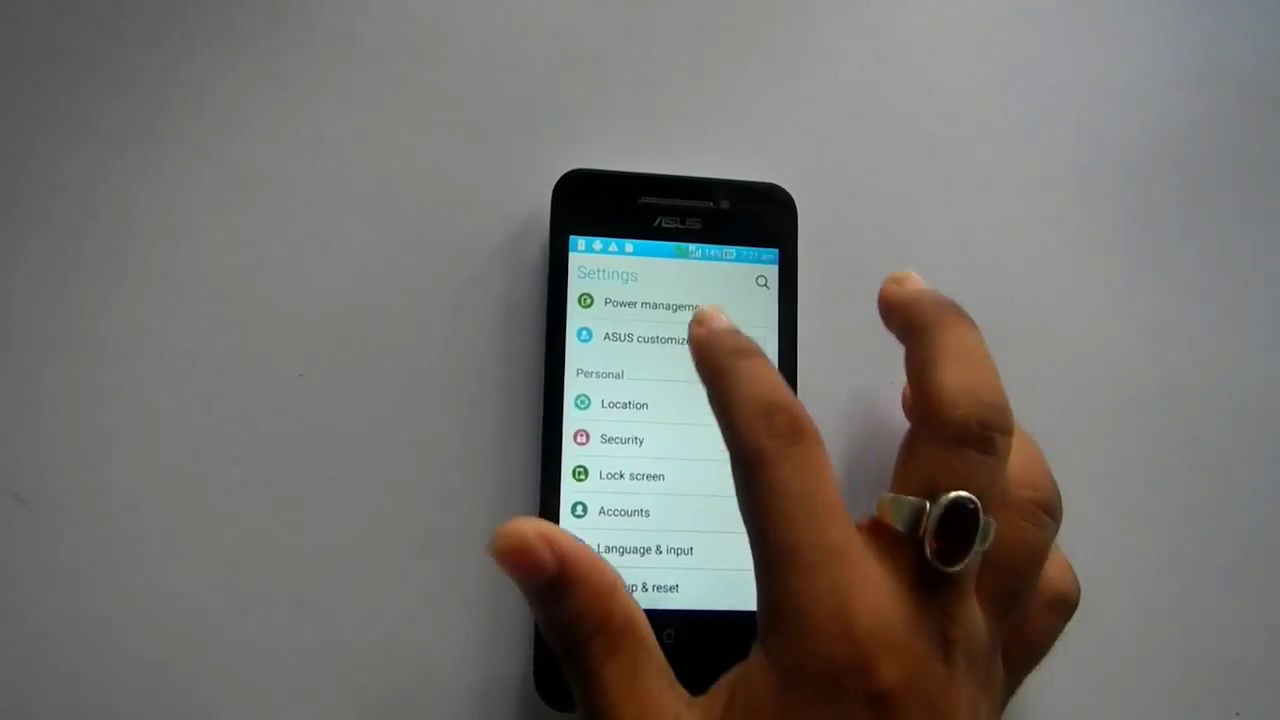
pyautogui.scroll(3)
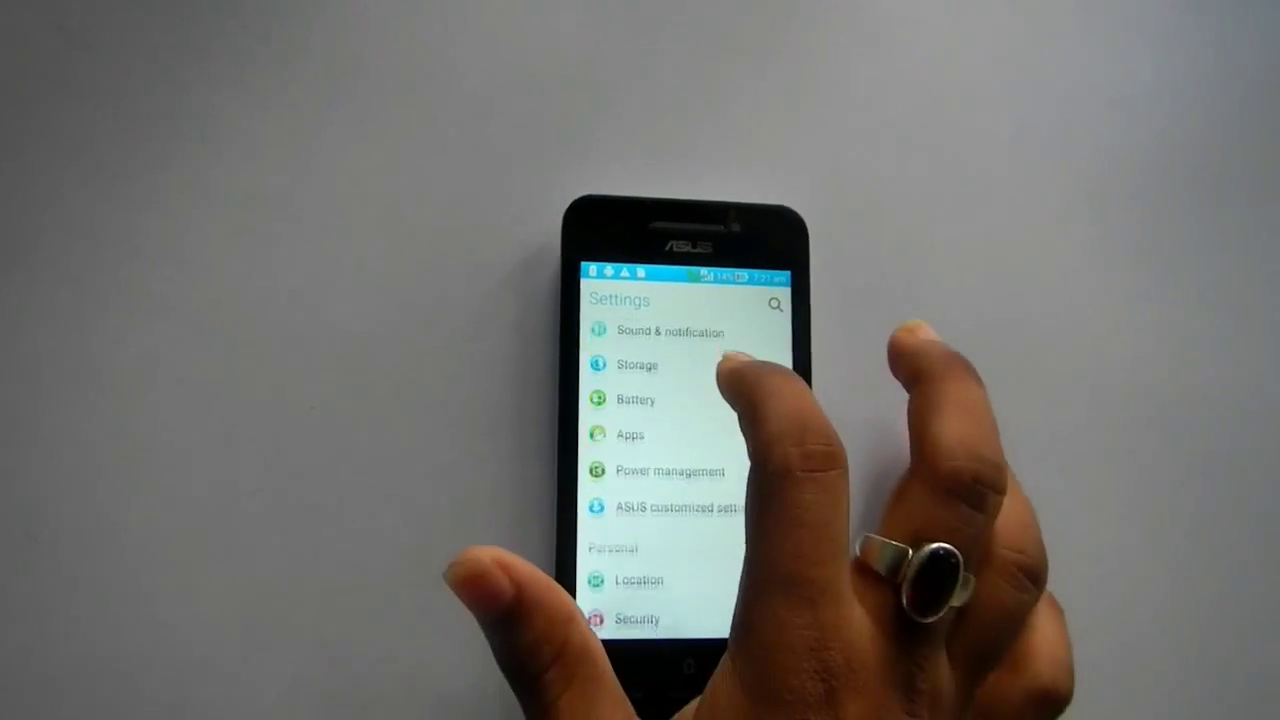
pyautogui.click(637, 364)
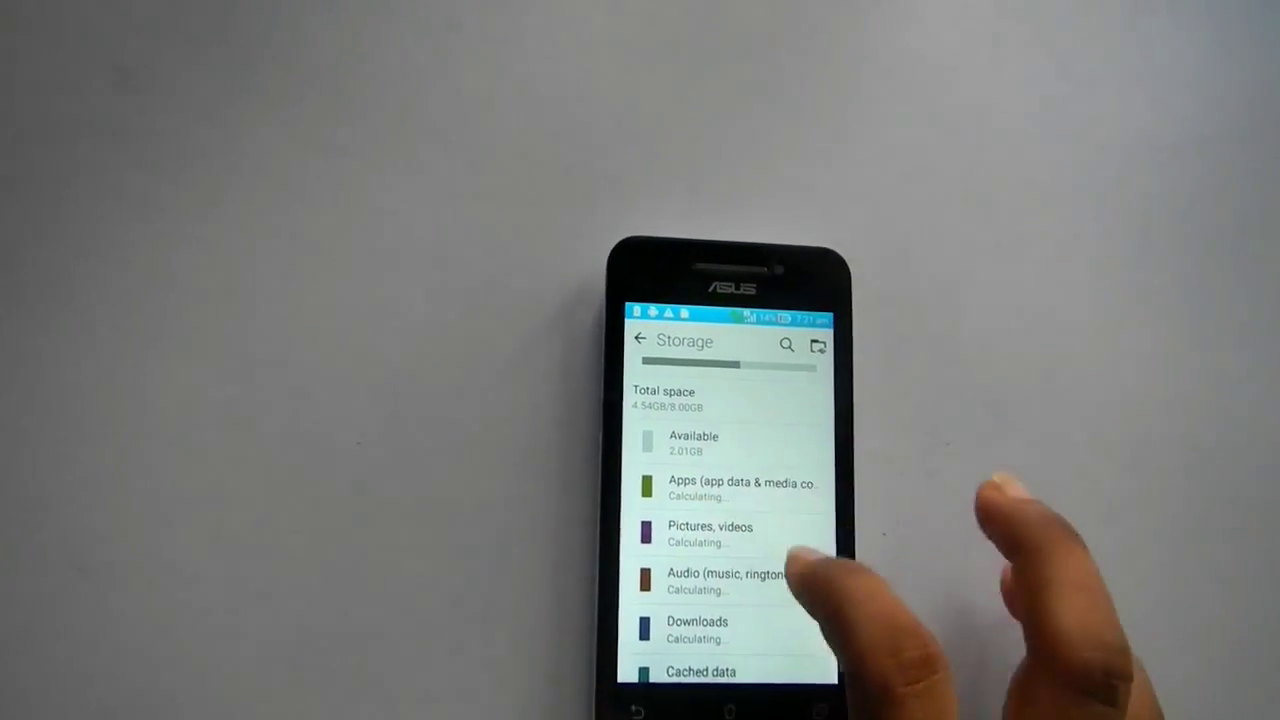
pyautogui.scroll(-3)
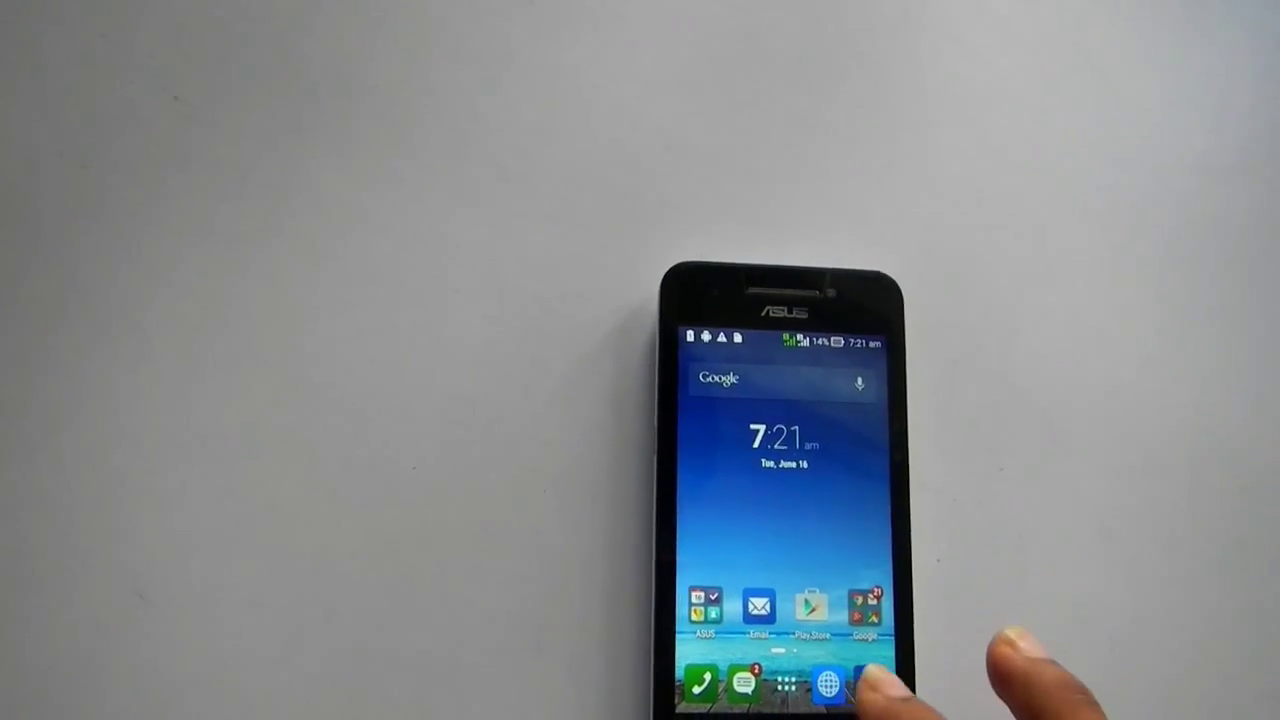
pyautogui.click(783, 685)
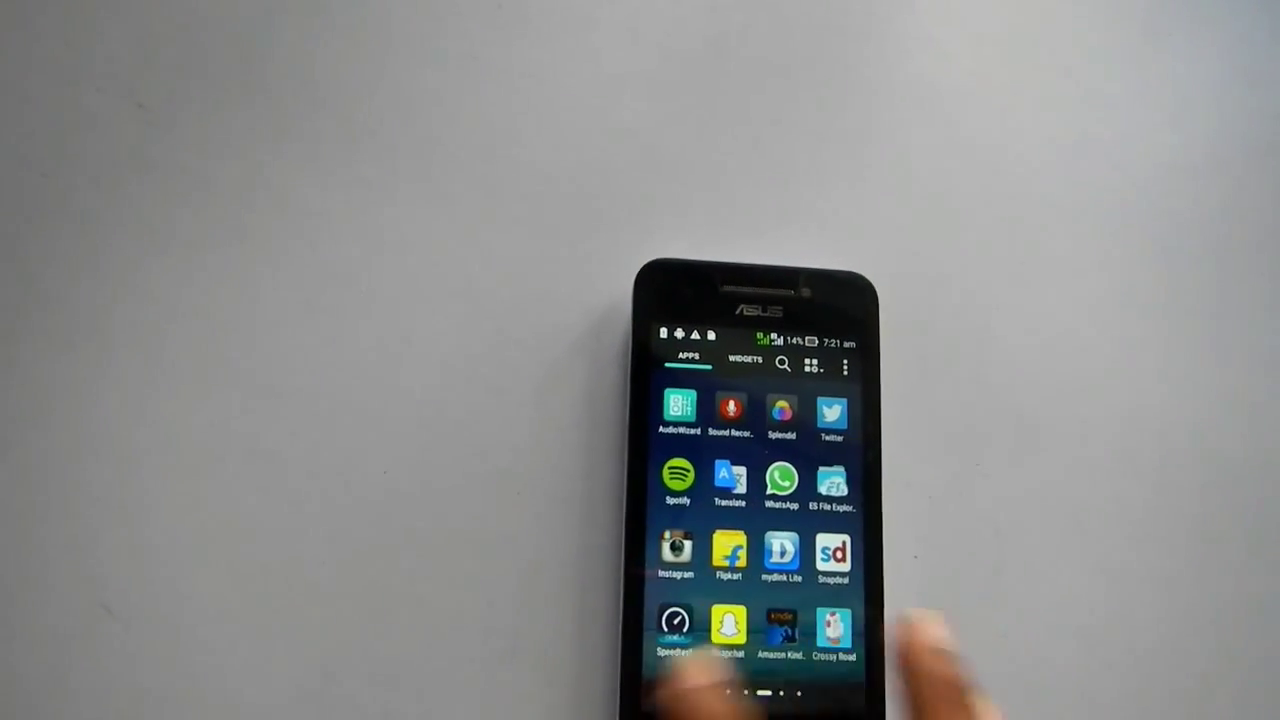